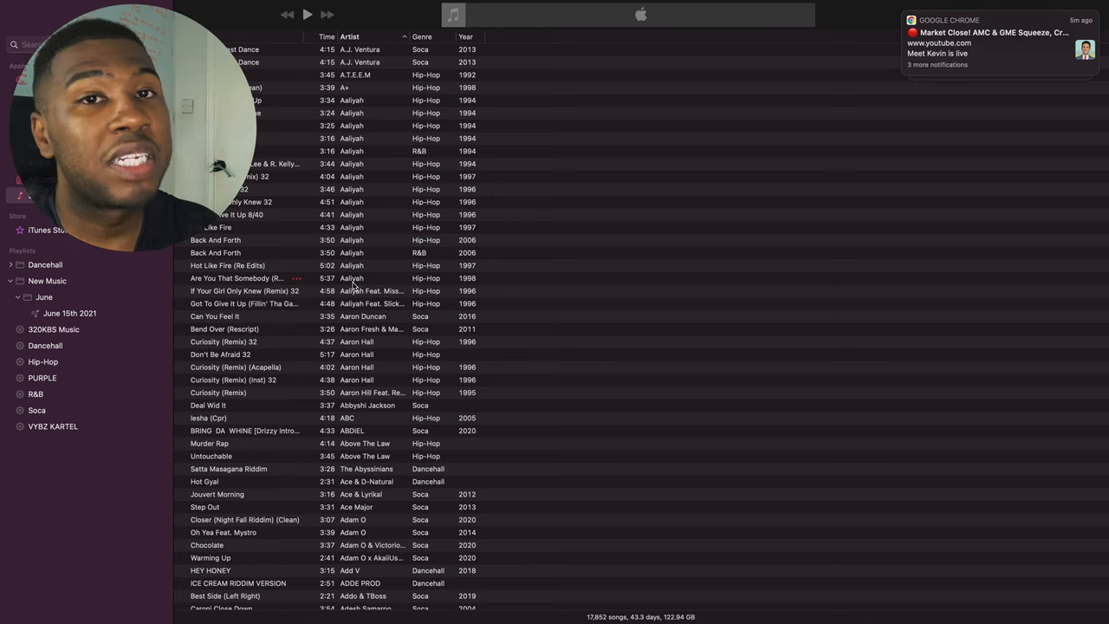
Open the June 15th 2021 playlist under New Music > June in the sidebar.
click(70, 312)
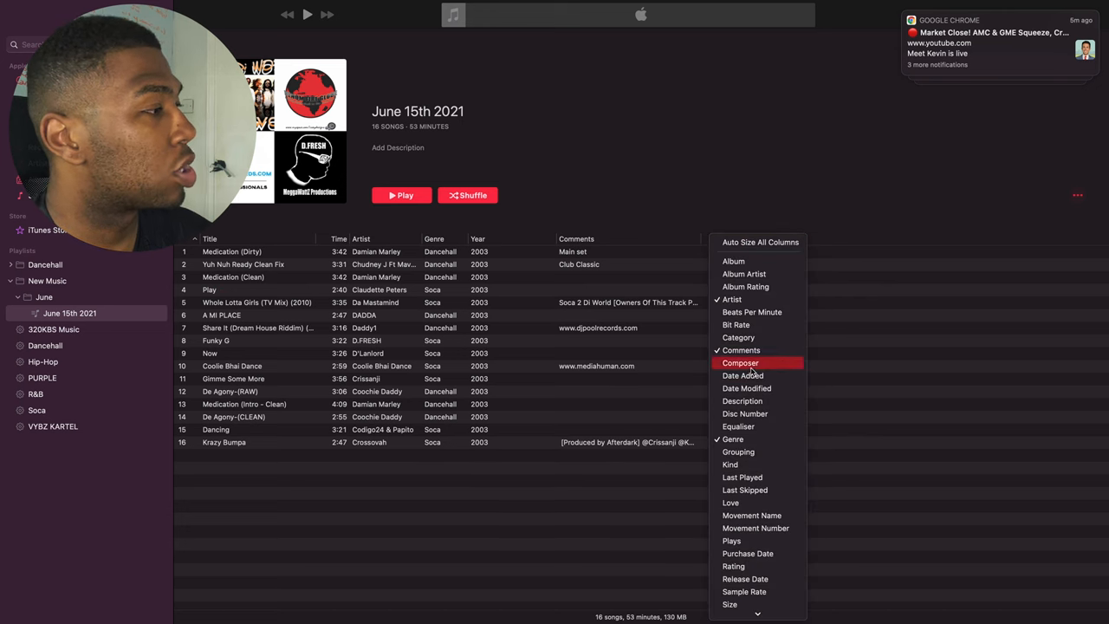
Add the Composer column to the playlist's song list.
click(739, 362)
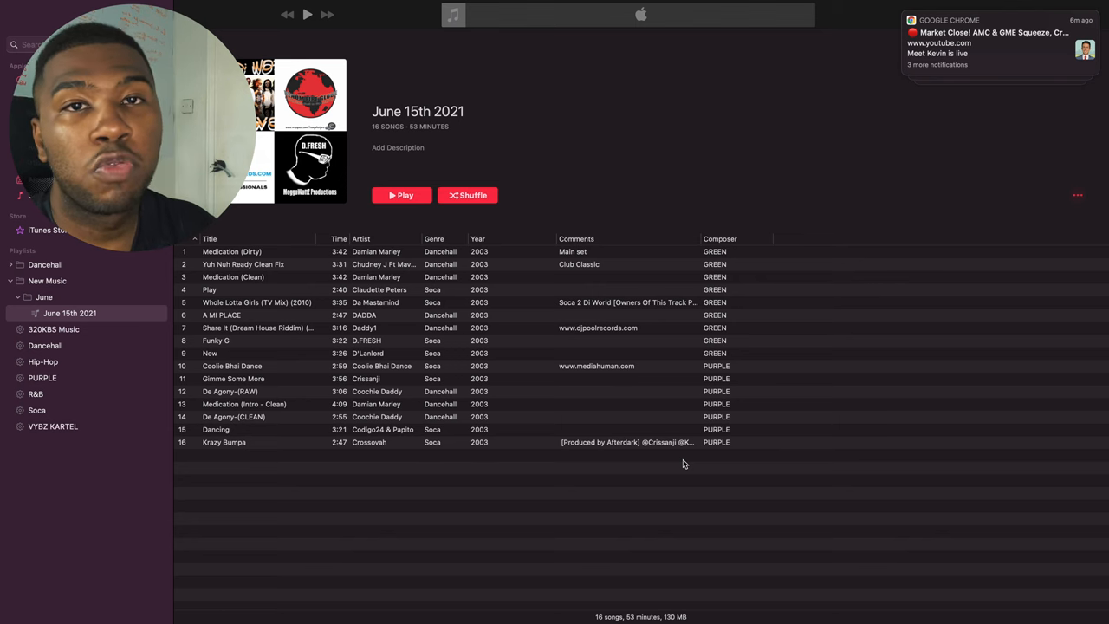
mouse_move(93, 484)
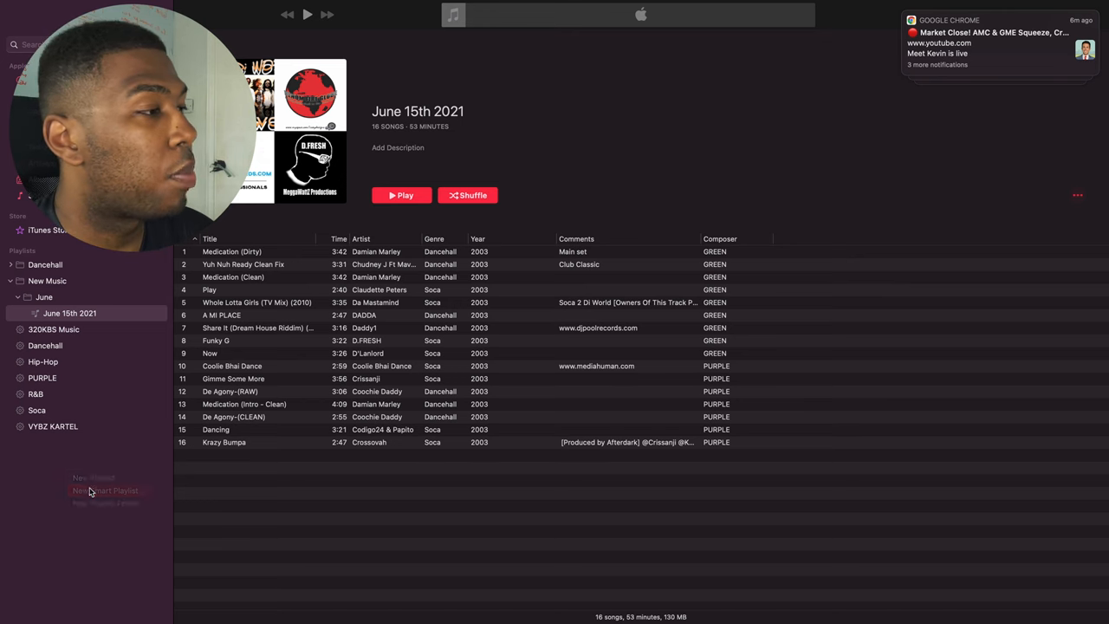
Create a new smart playlist with a Composer rule and focus its value box.
click(104, 490)
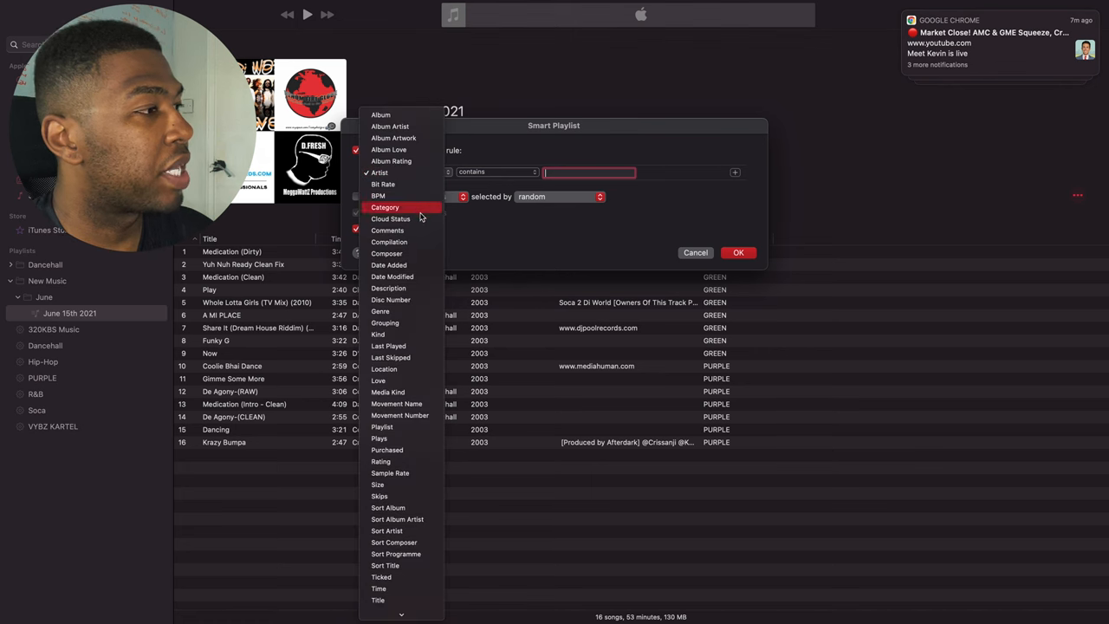
click(386, 252)
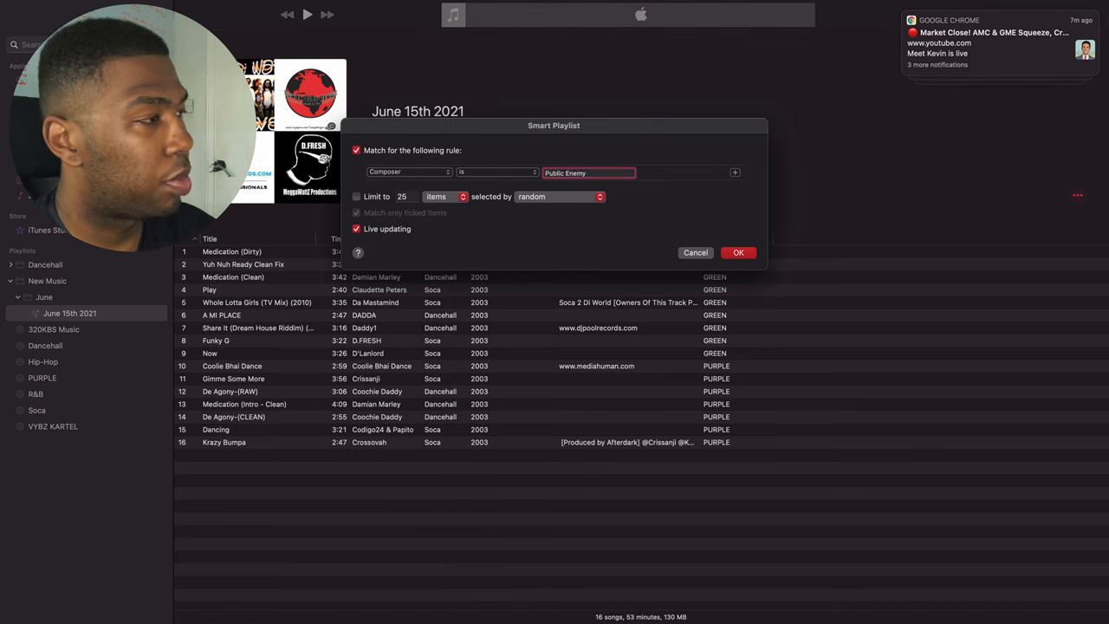
click(737, 252)
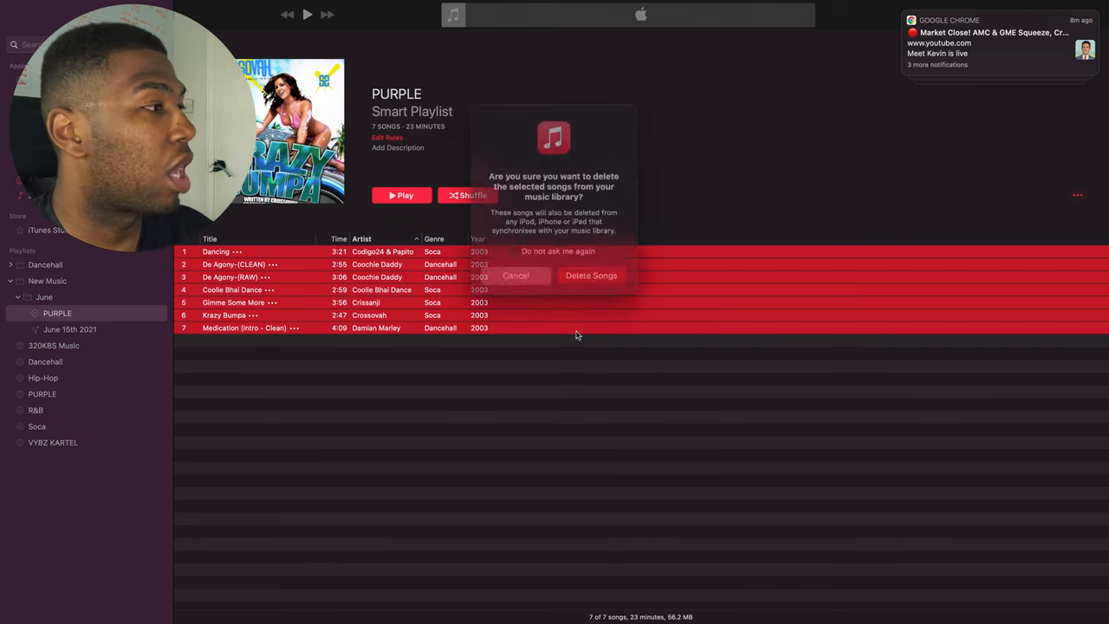
Confirm deleting the seven PURPLE-tagged songs from the library with Delete Songs.
click(591, 276)
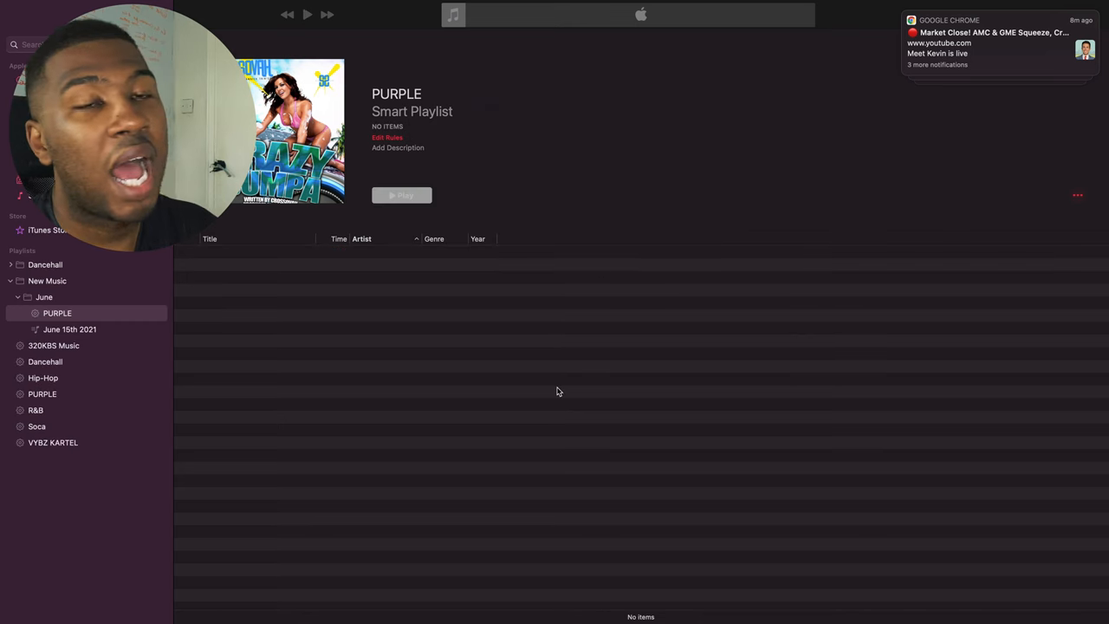